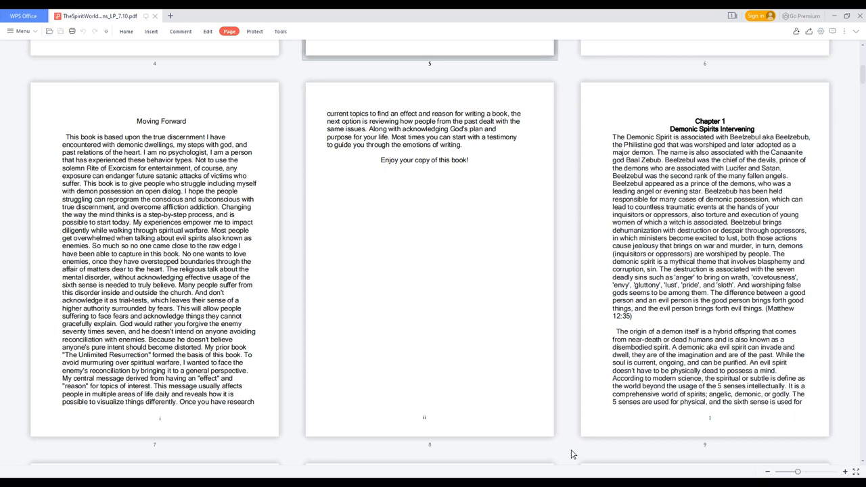
{"action": "scroll", "scroll_direction": "down", "scroll_amount": 3}
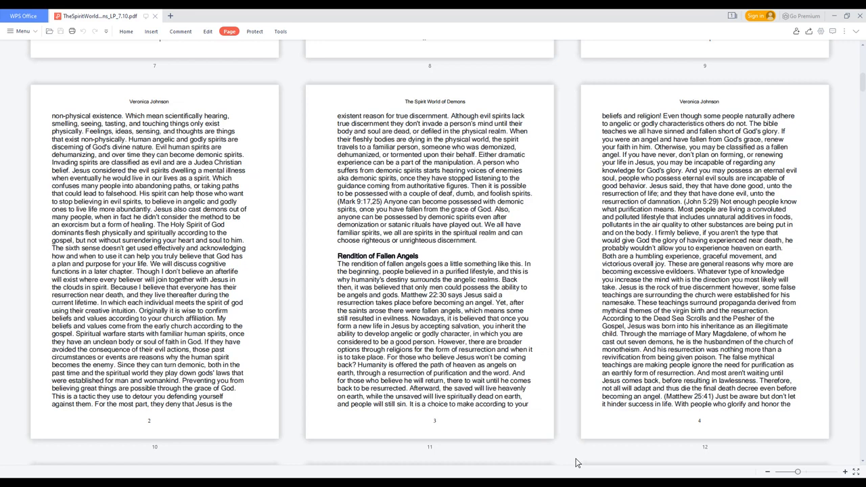